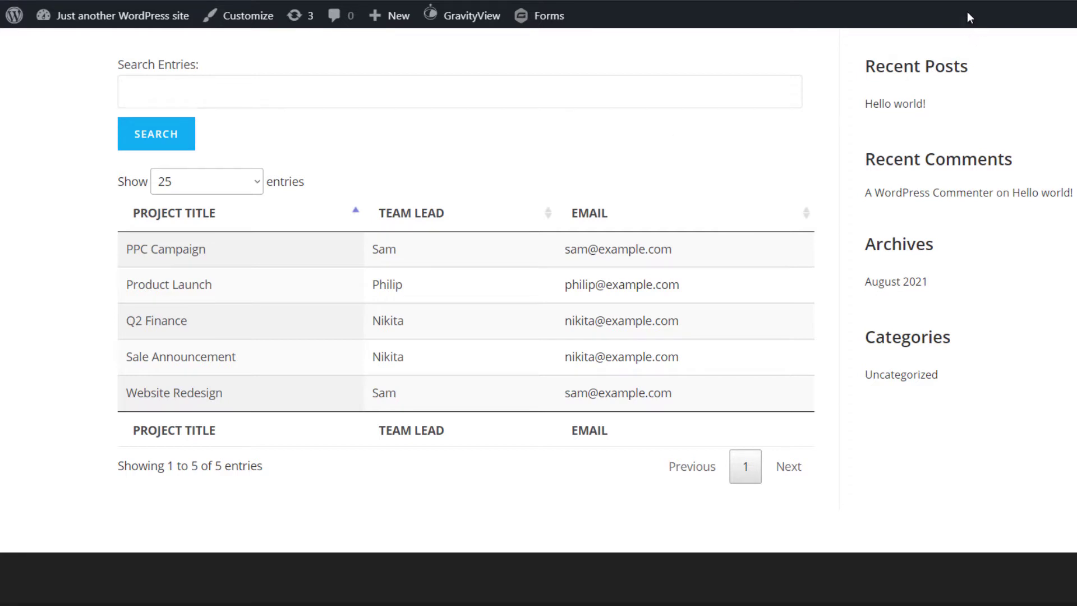
mouse_move(598, 488)
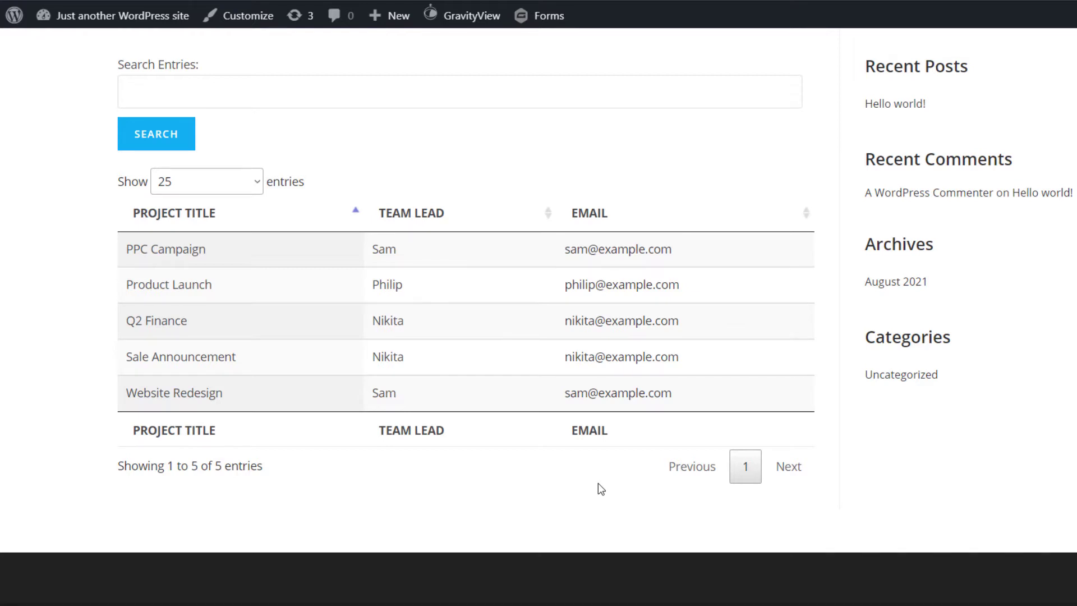
mouse_move(423, 255)
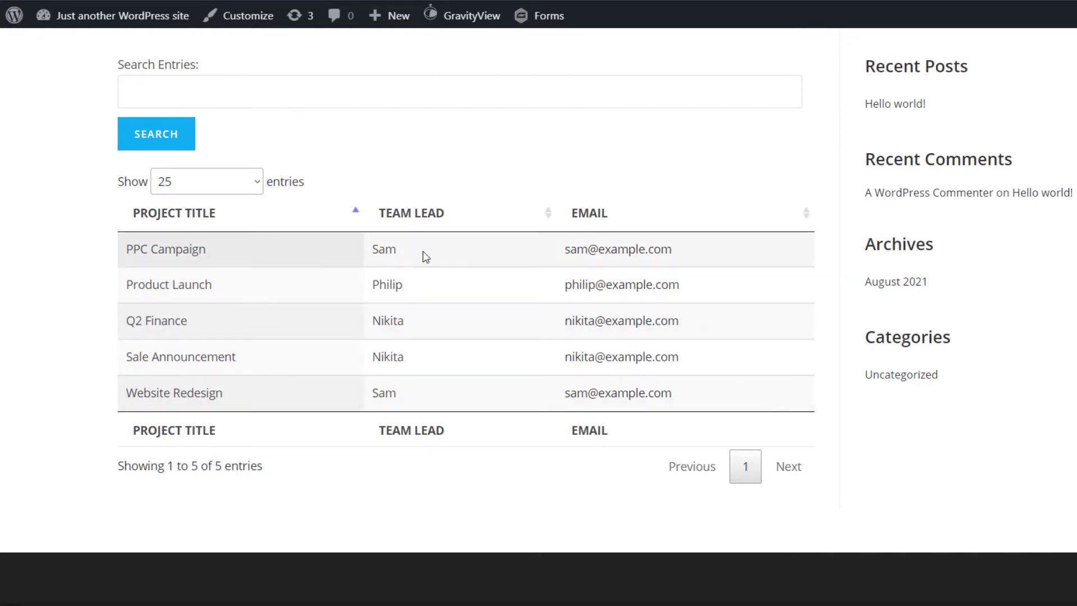
mouse_move(721, 259)
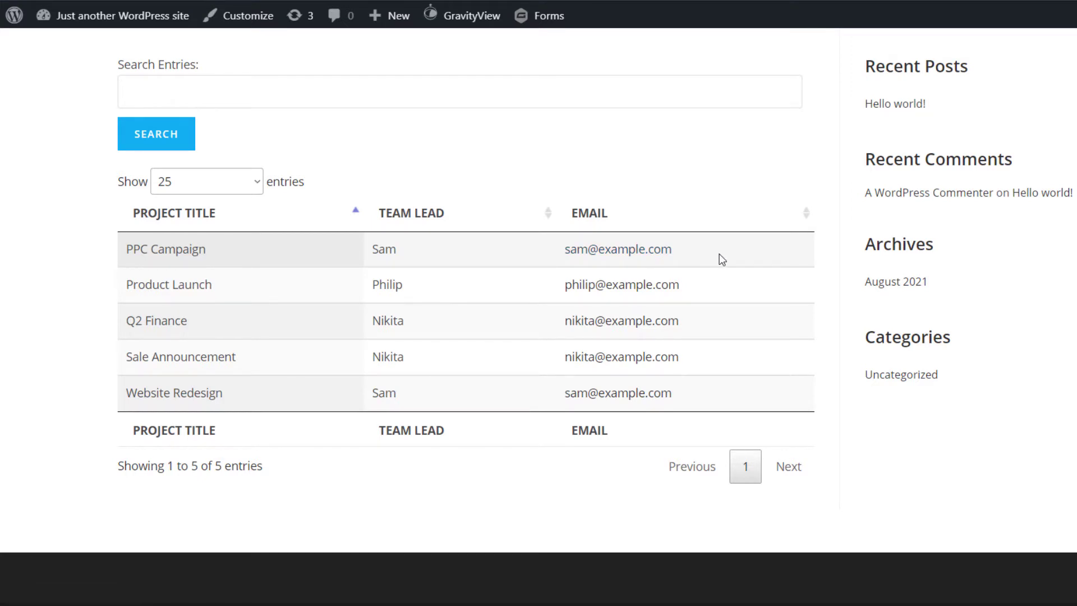
mouse_move(795, 252)
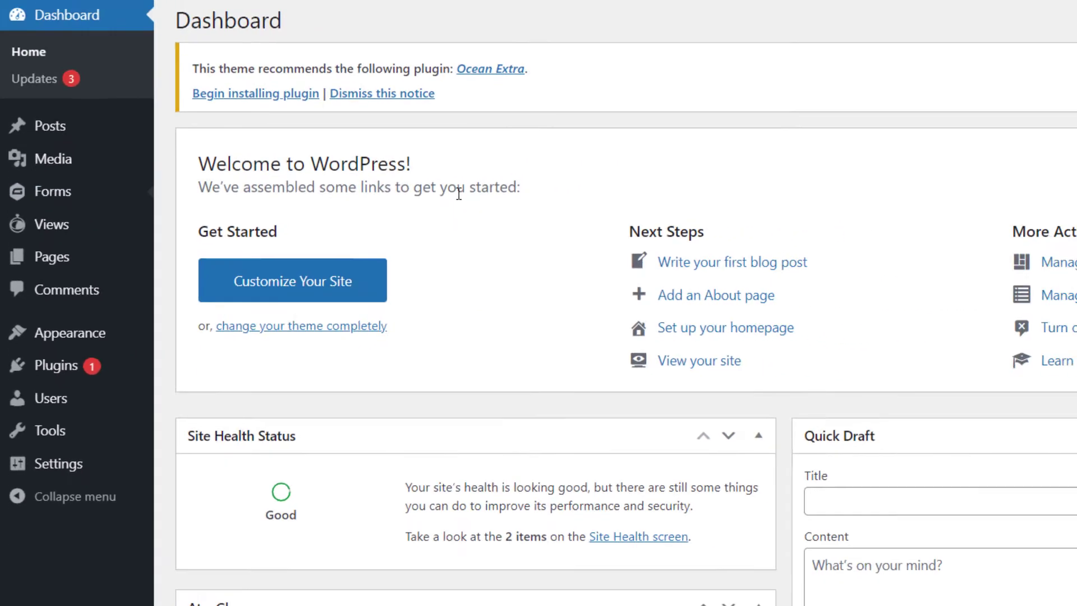
Reach the Gravity PDF settings of the 2021 Projects form from the Forms list.
click(54, 191)
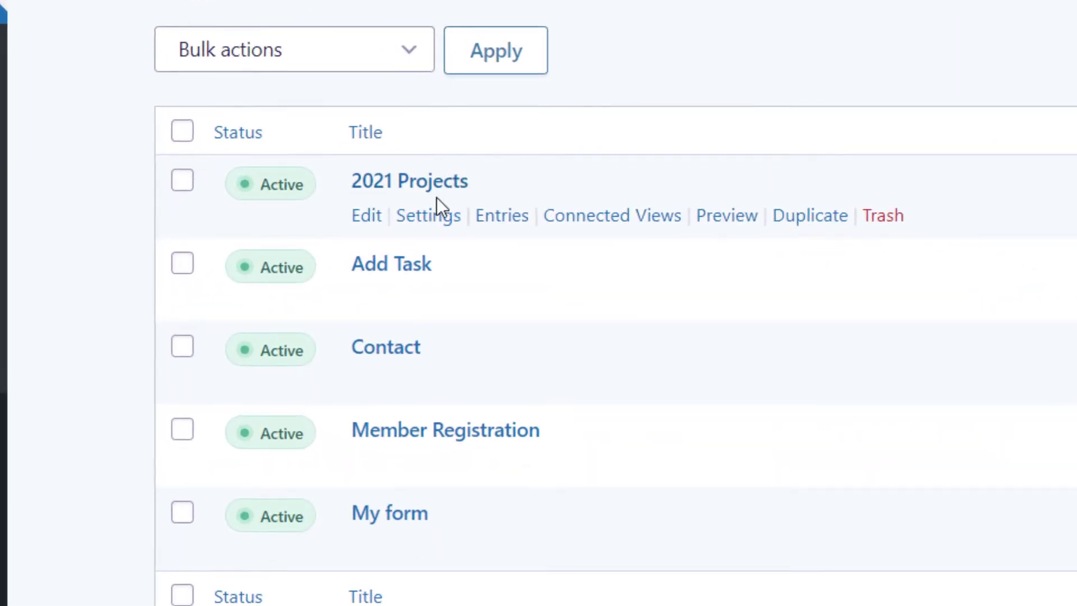
click(427, 215)
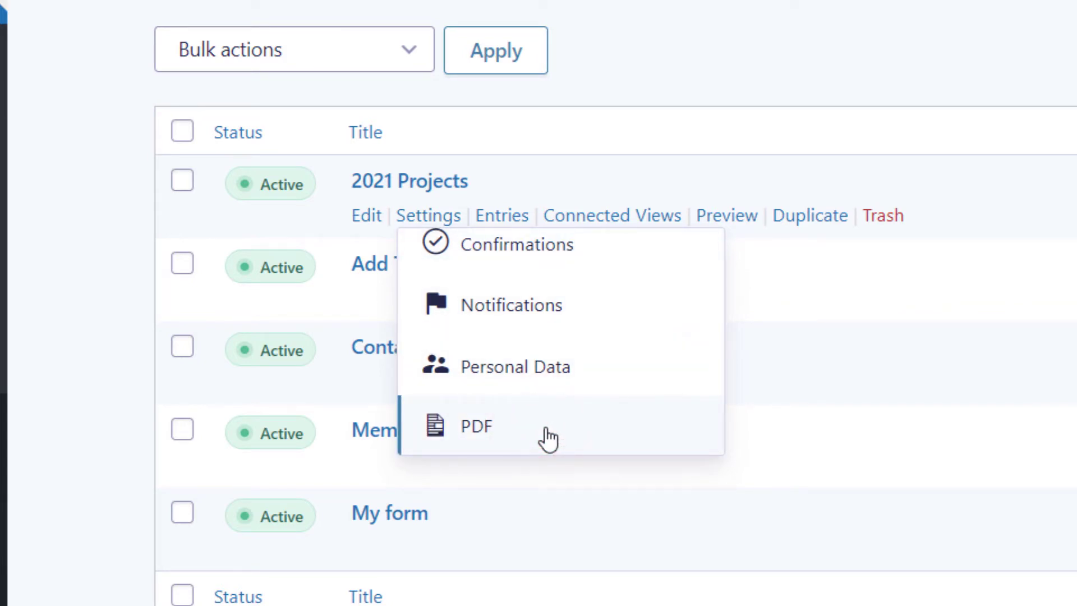
click(474, 426)
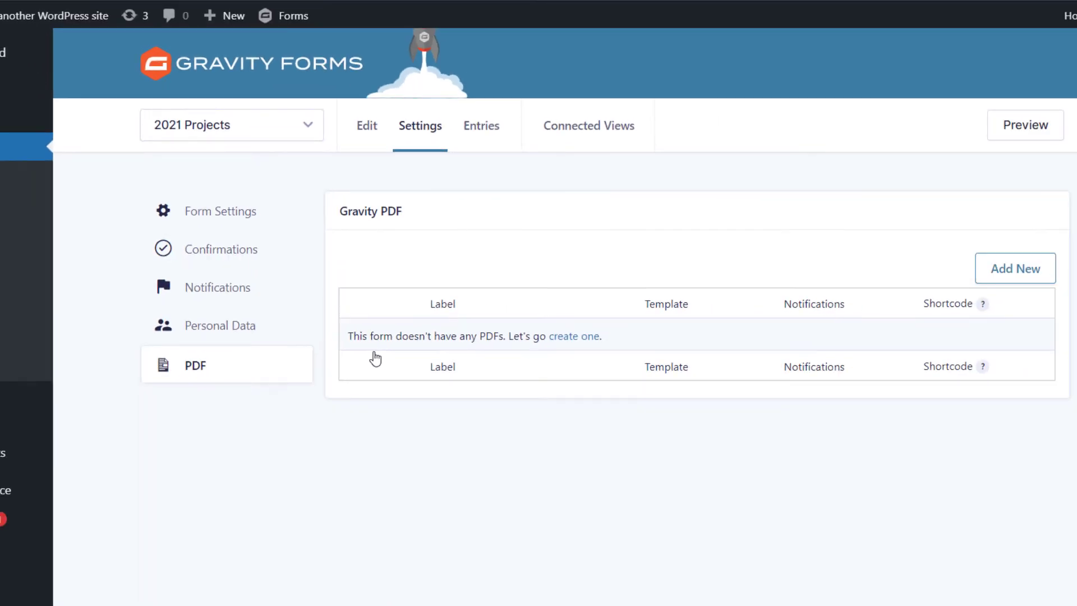
mouse_move(502, 358)
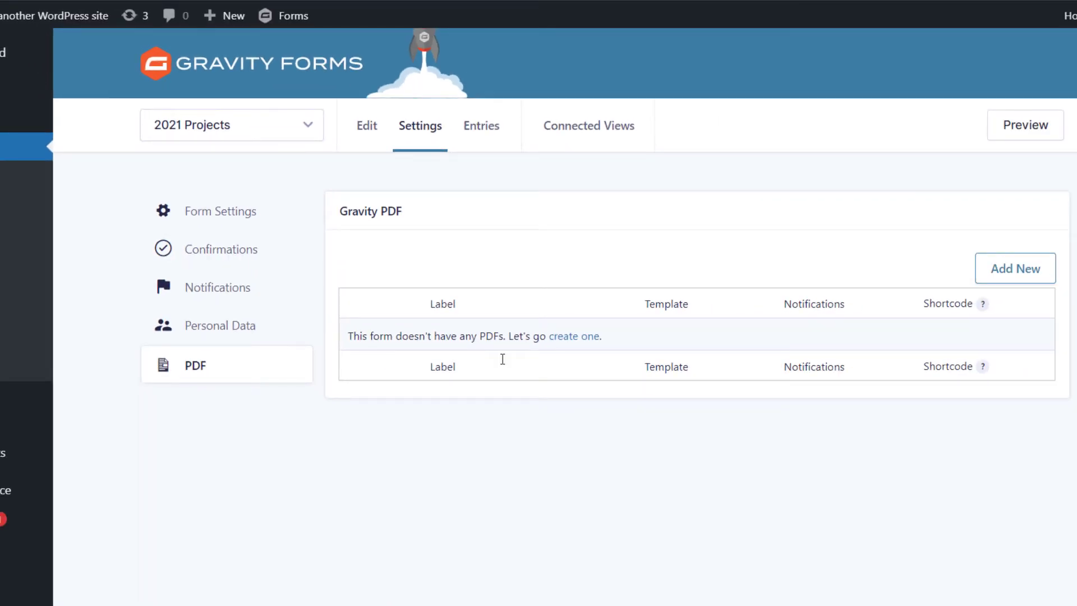
click(1015, 268)
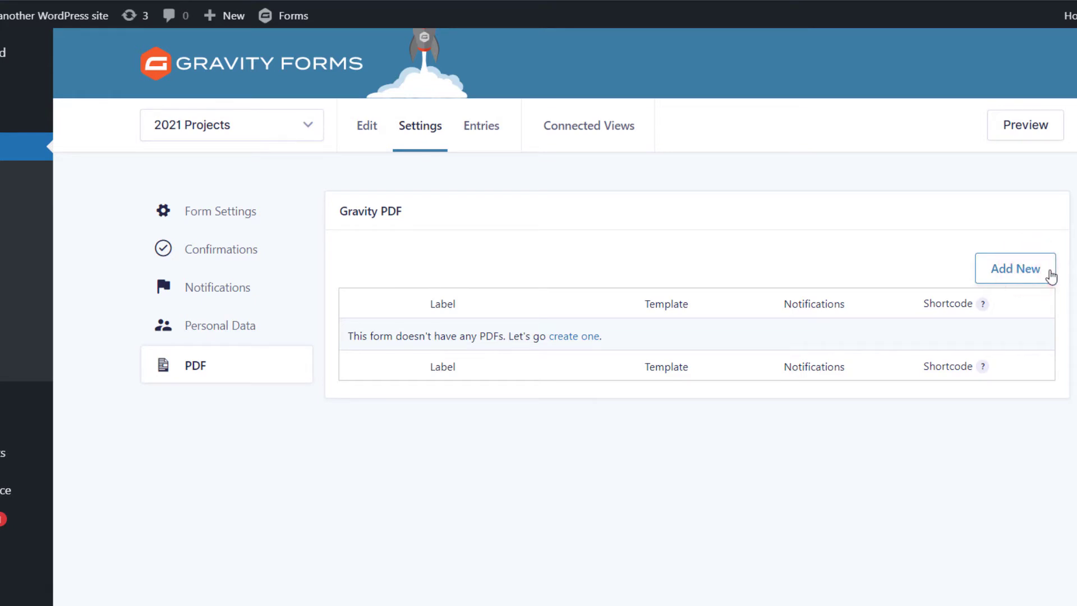
Start a new PDF for the form labelled 'Project report'.
click(1014, 268)
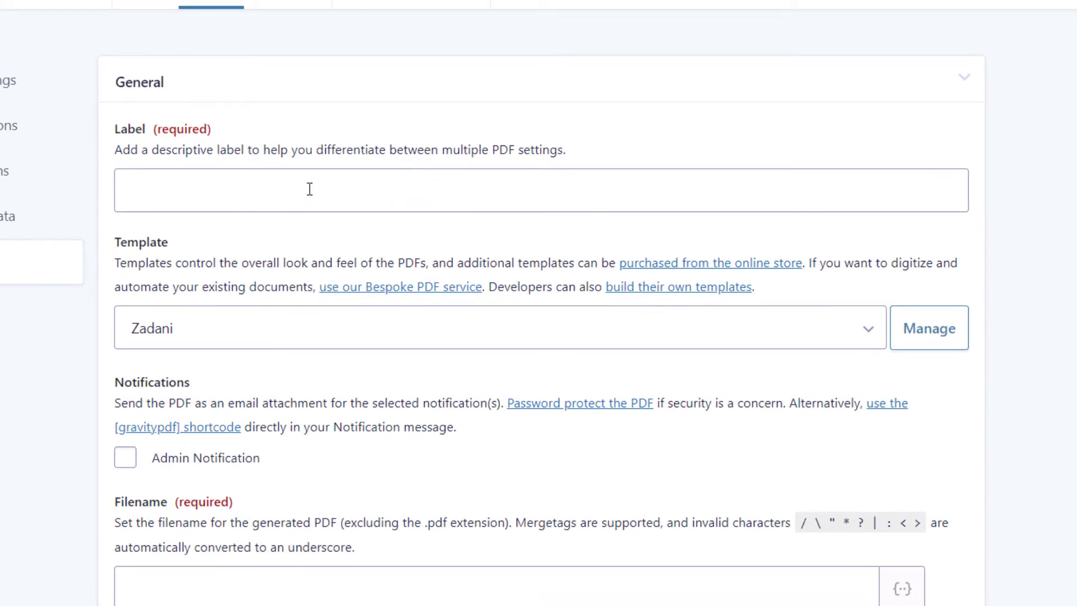
click(541, 191)
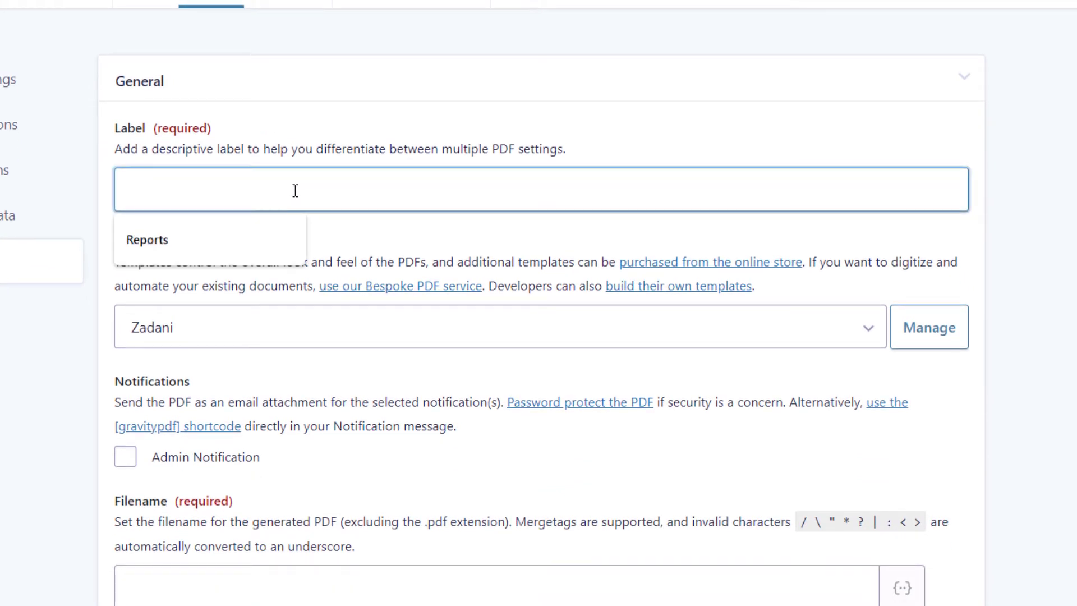
text(Project report)
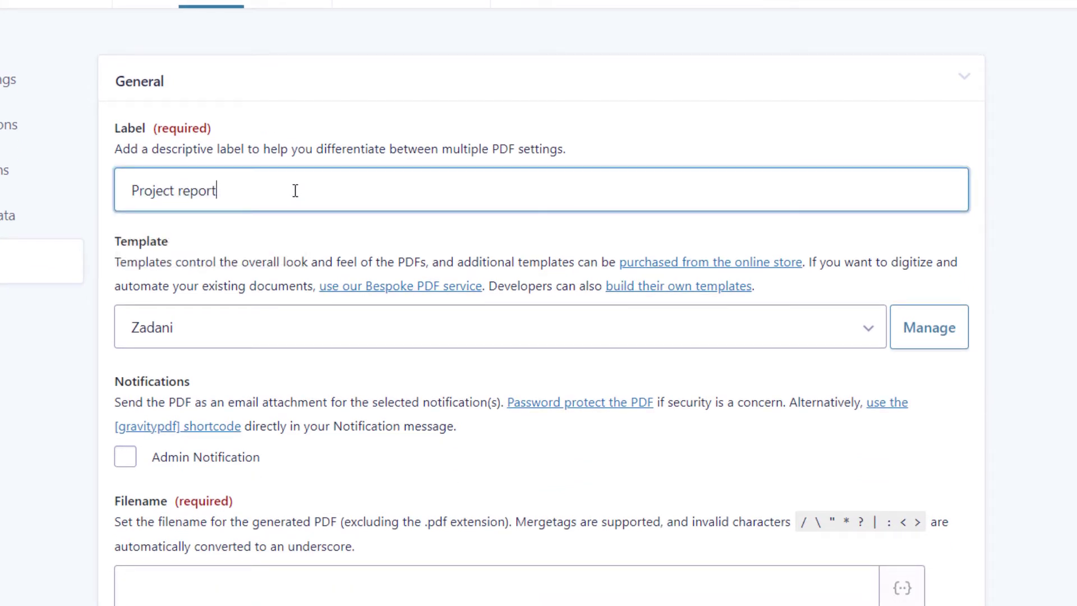
Set the PDF filename to the {Project Title:1} merge tag.
scroll(down, 3)
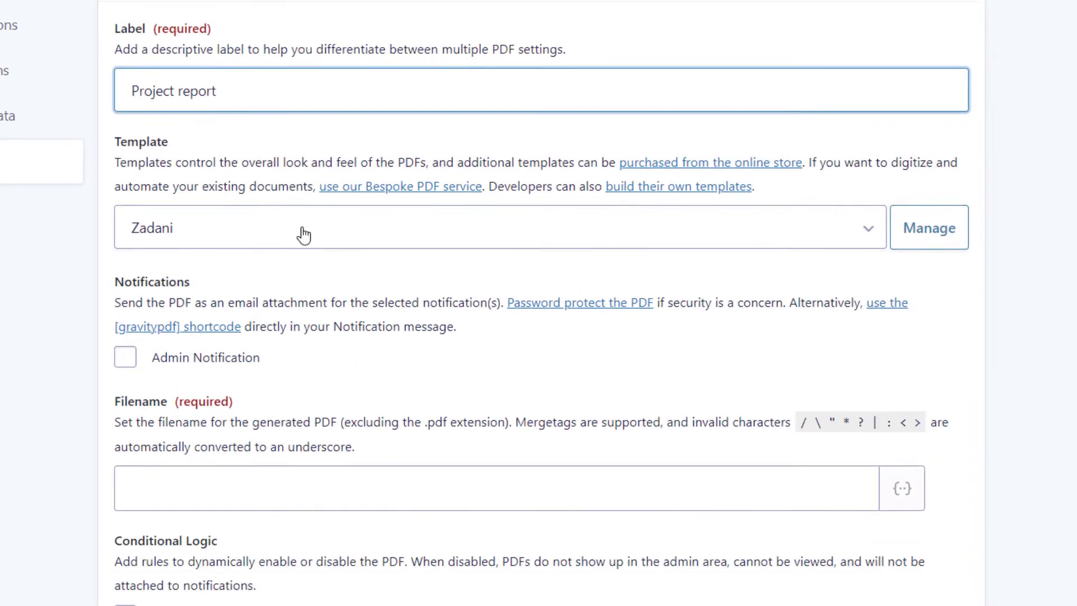
click(499, 227)
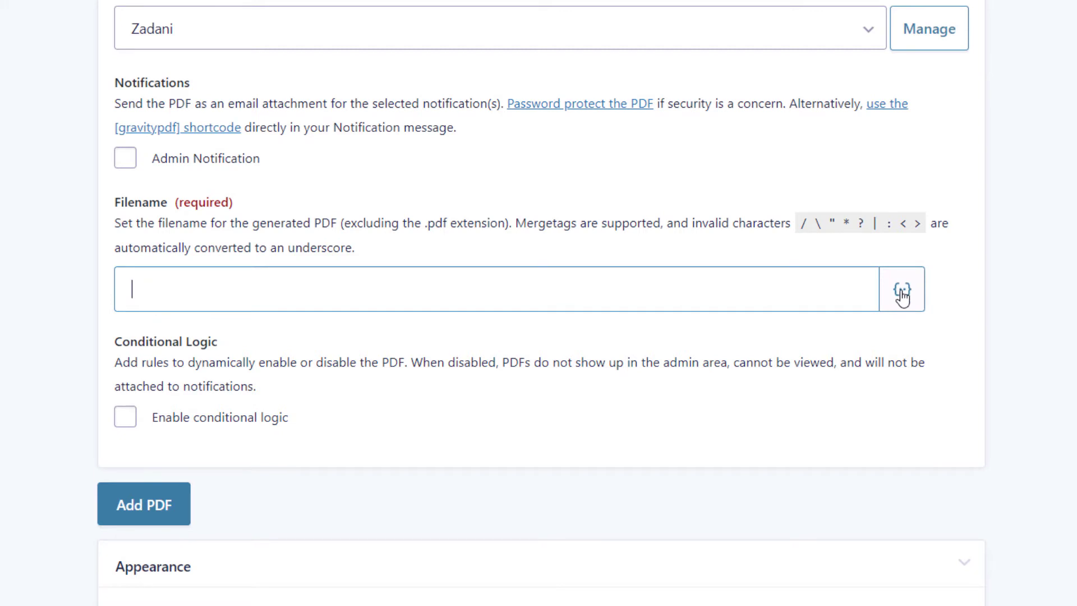
click(901, 289)
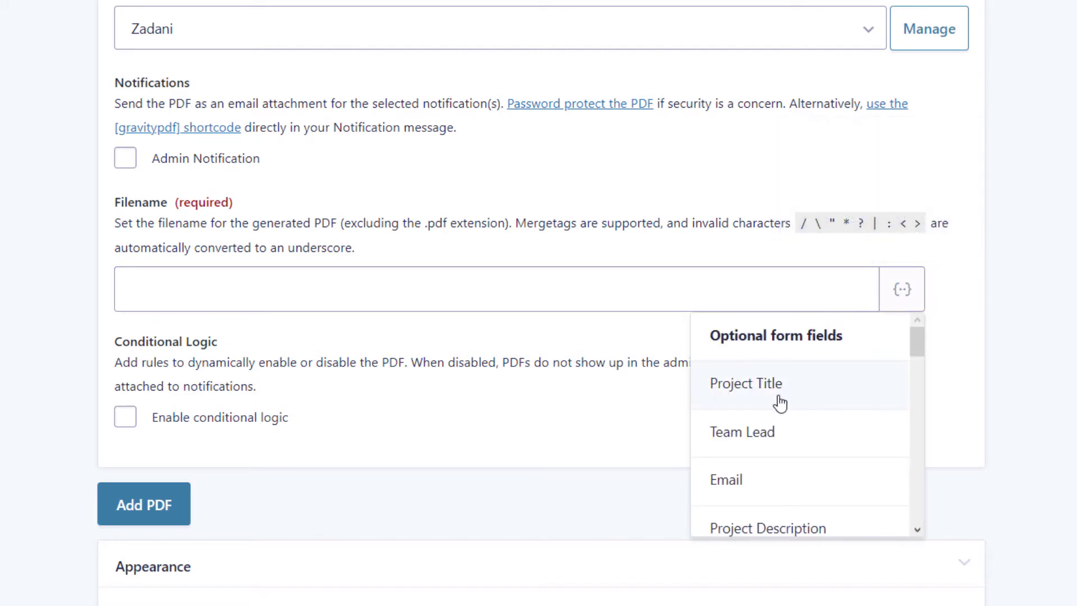
click(745, 383)
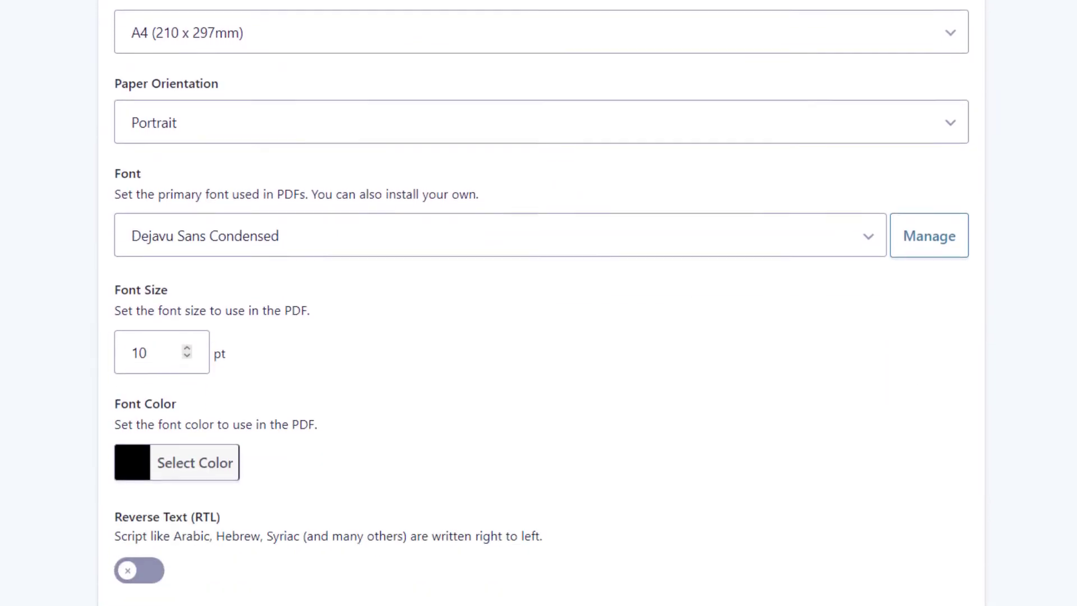
Review the template and appearance options further down the Add PDF settings.
scroll(down, 3)
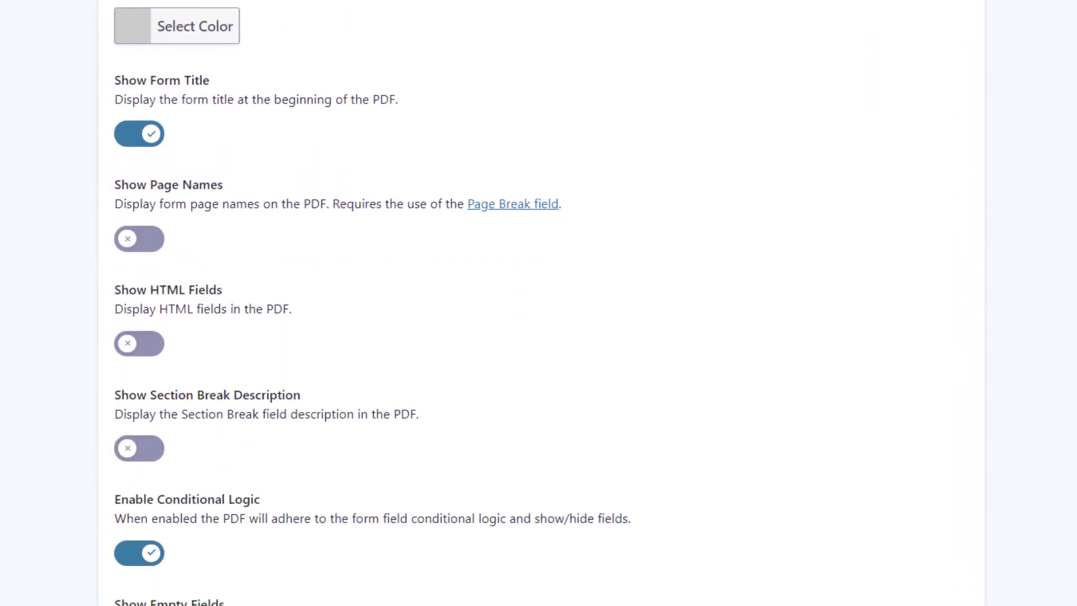
scroll(down, 3)
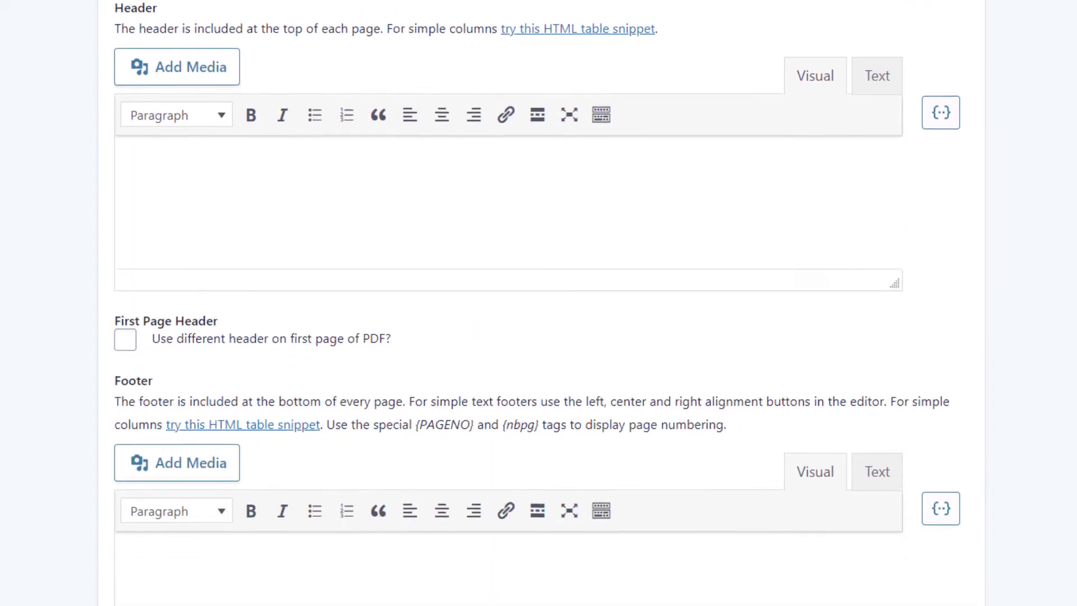
scroll(down, 3)
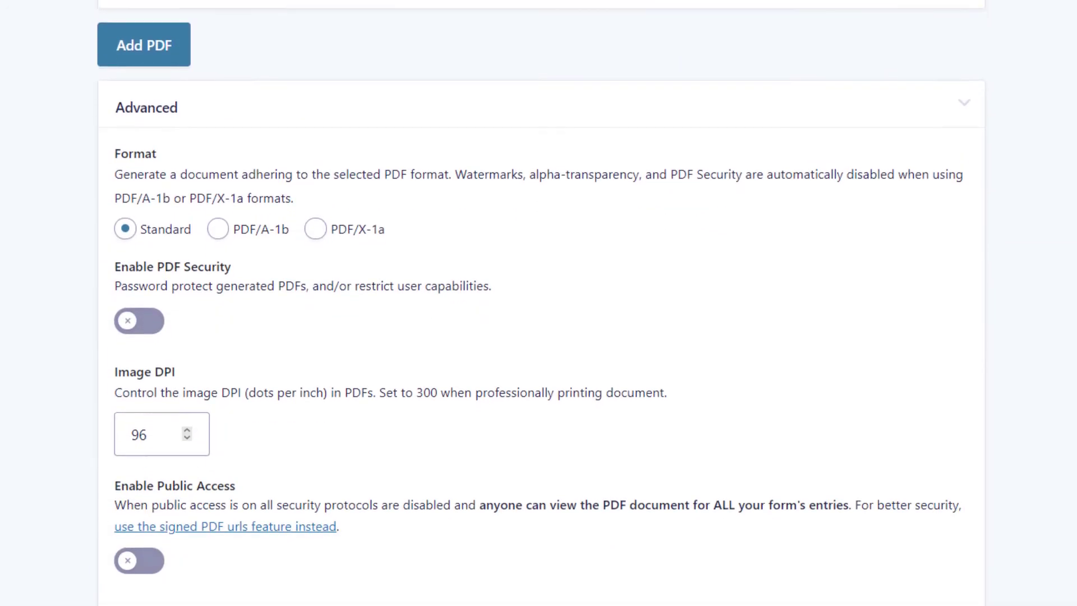
scroll(down, 3)
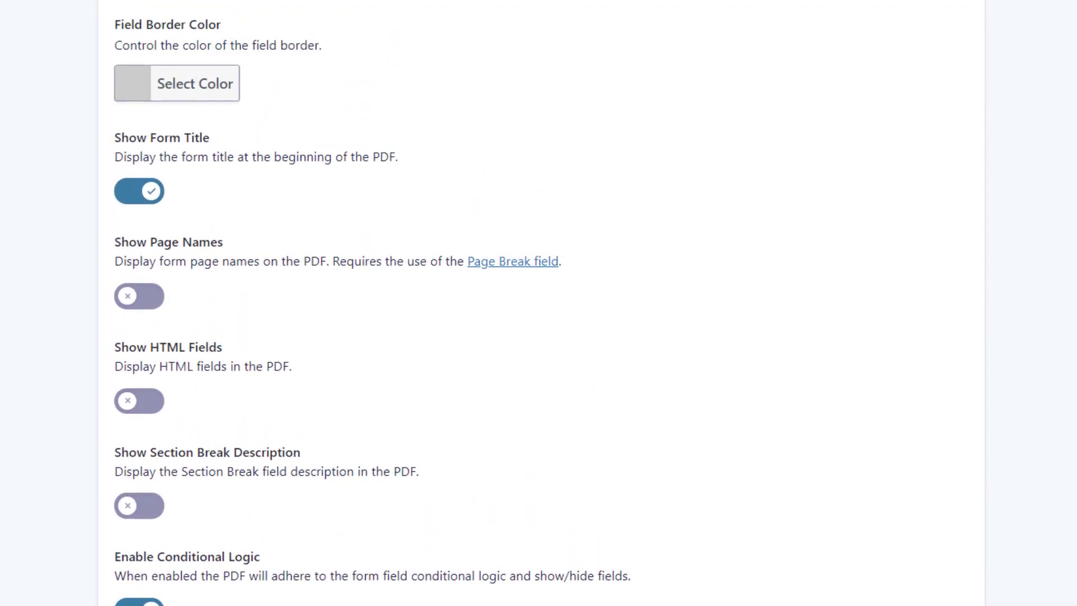
scroll(down, 3)
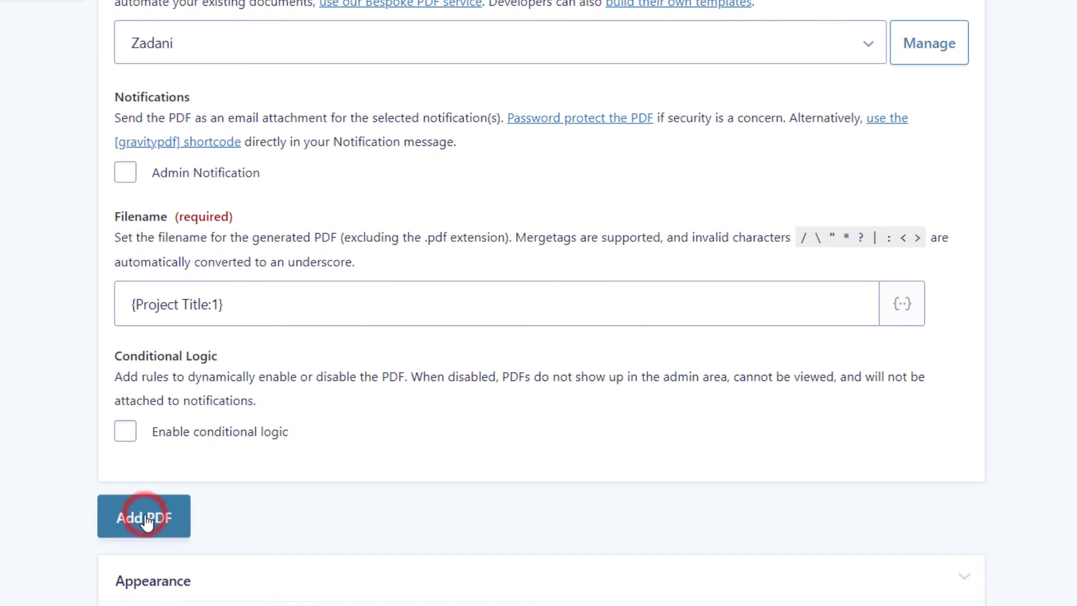
Save the Project report PDF and copy its gravitypdf shortcode.
click(143, 516)
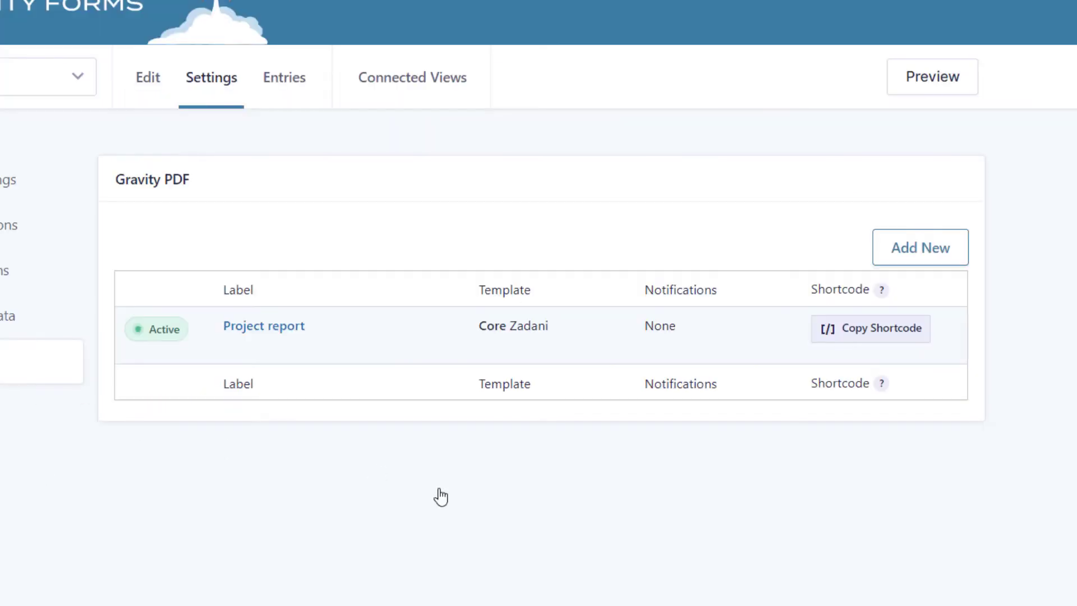
mouse_move(457, 482)
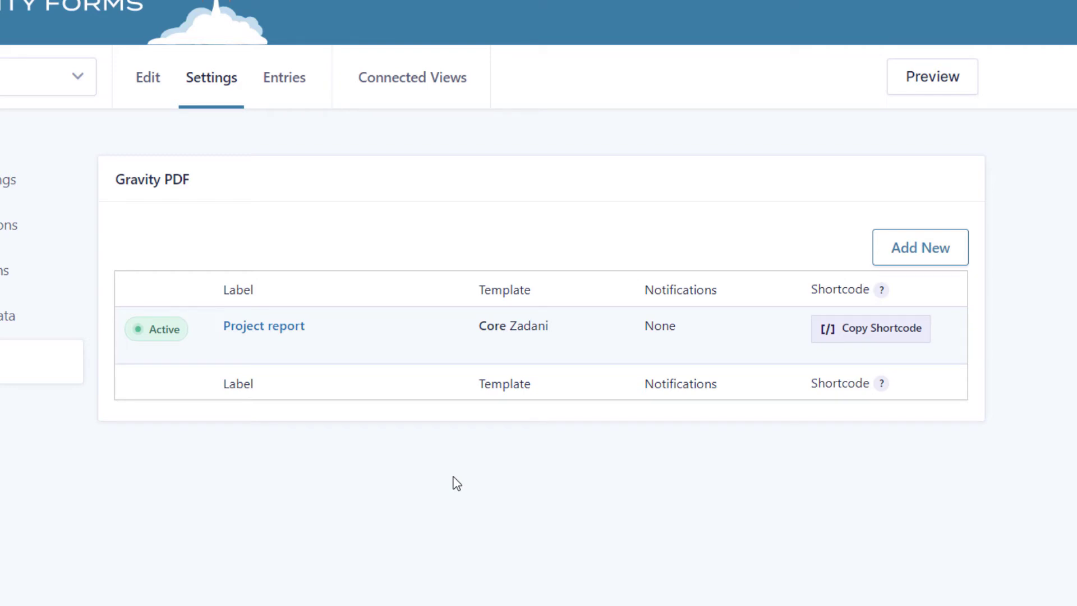
mouse_move(732, 157)
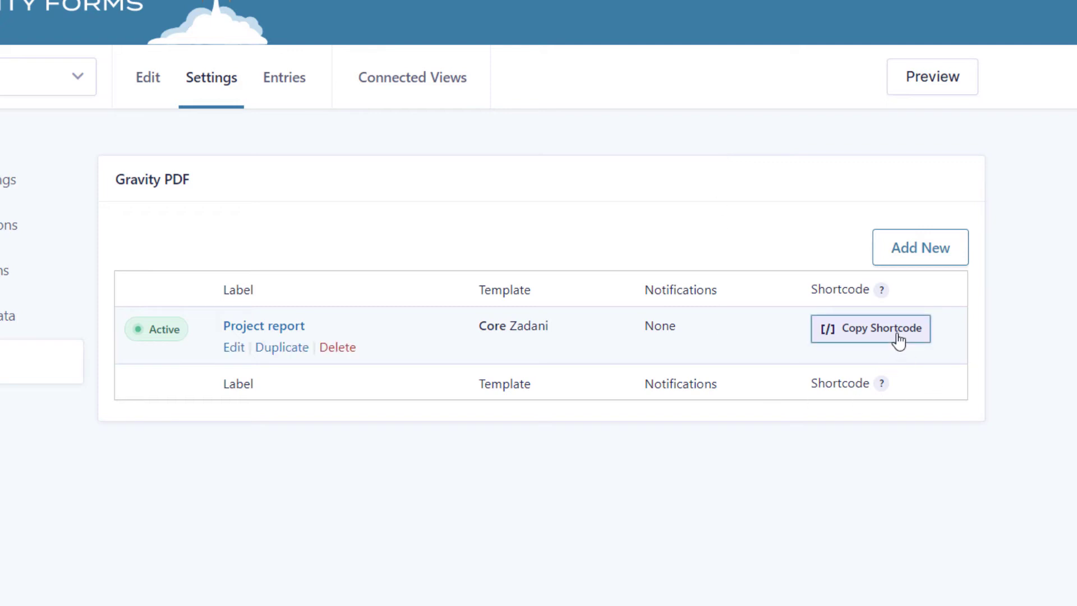
click(869, 329)
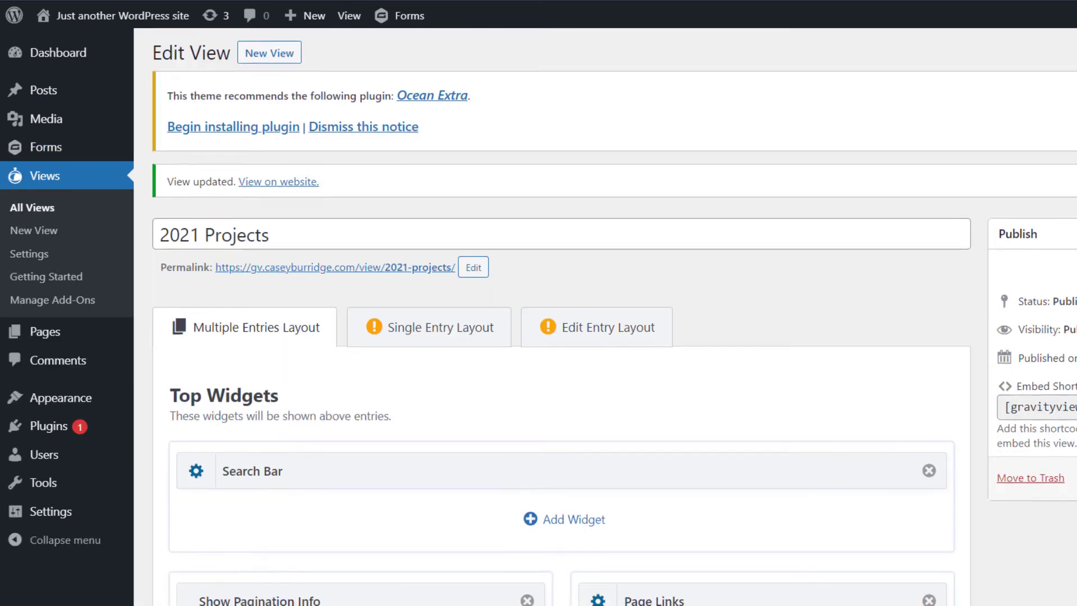
Add a Custom Content column to the view's Entries Fields and bring up its settings.
scroll(down, 3)
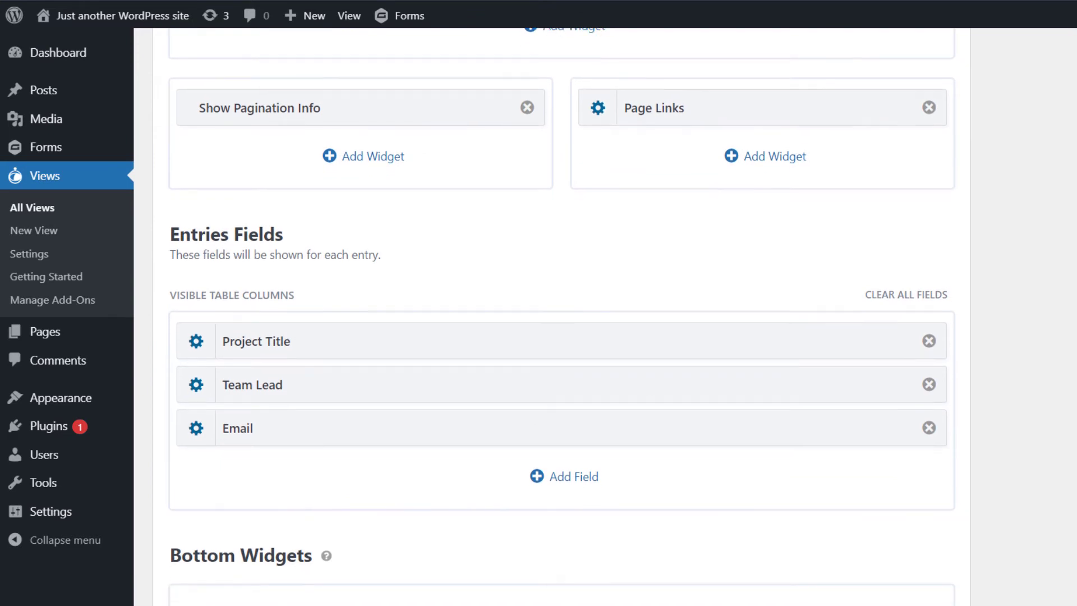
scroll(down, 3)
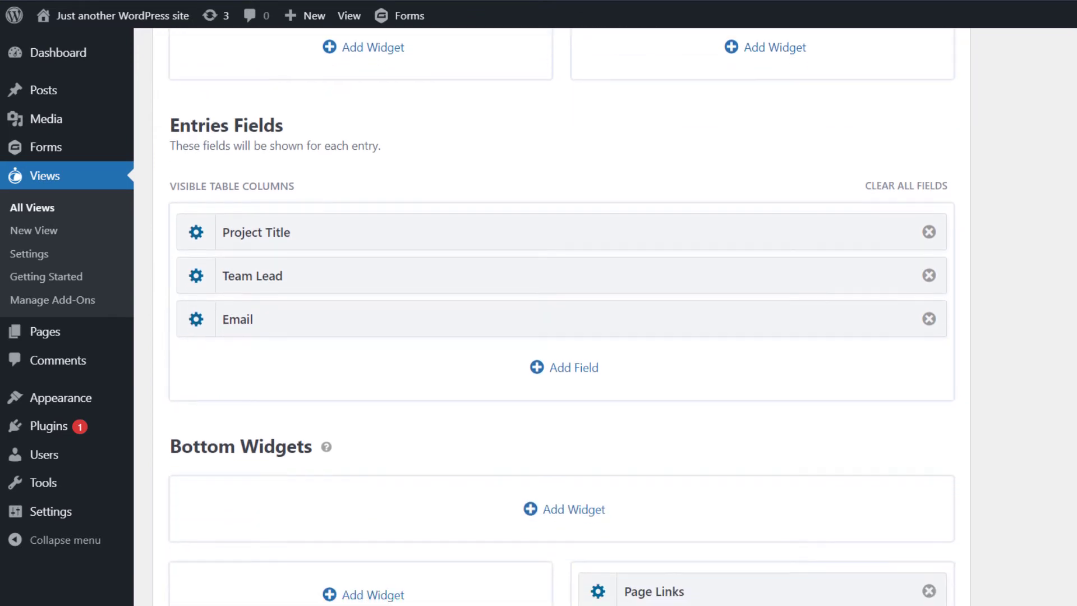
scroll(down, 3)
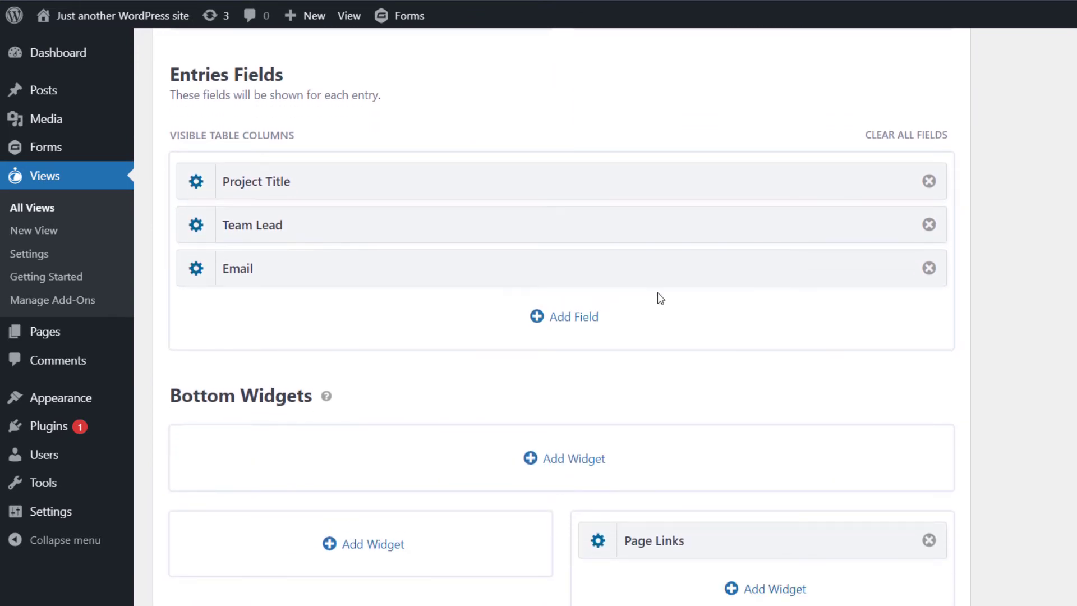
click(563, 316)
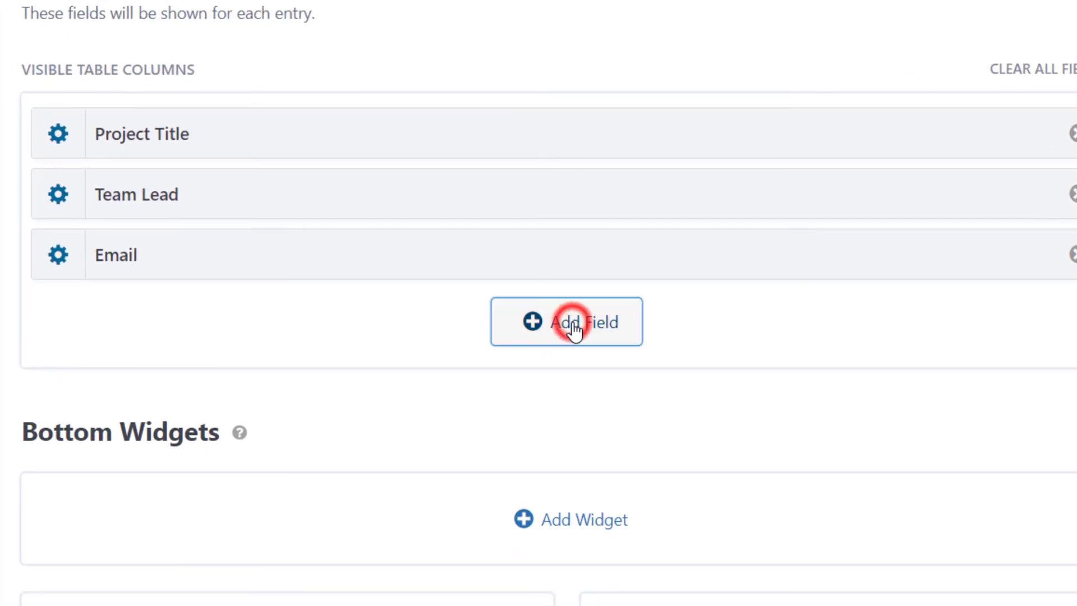
click(565, 322)
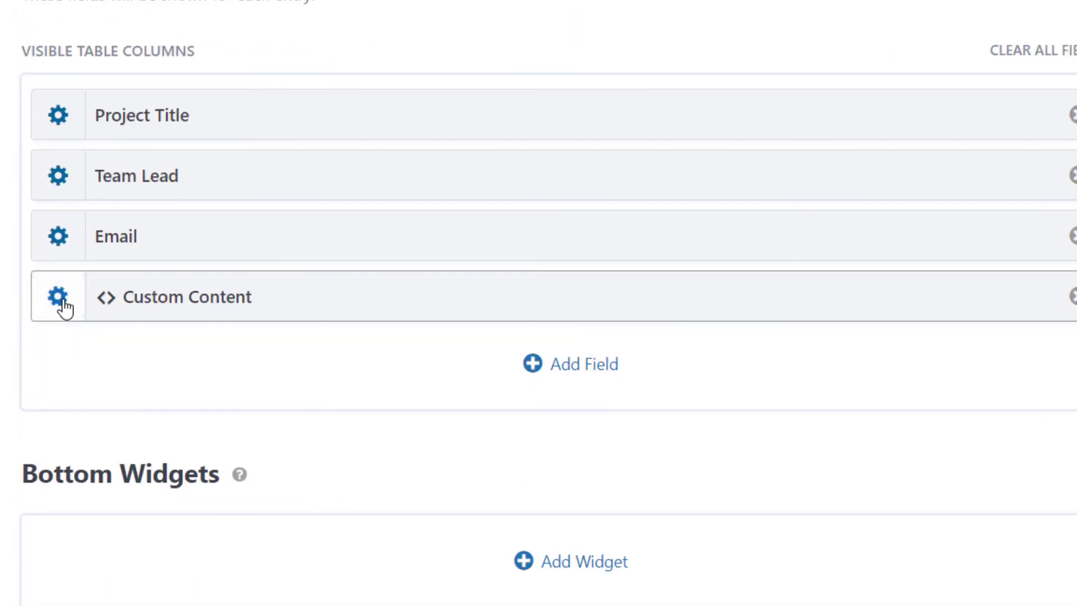
click(57, 296)
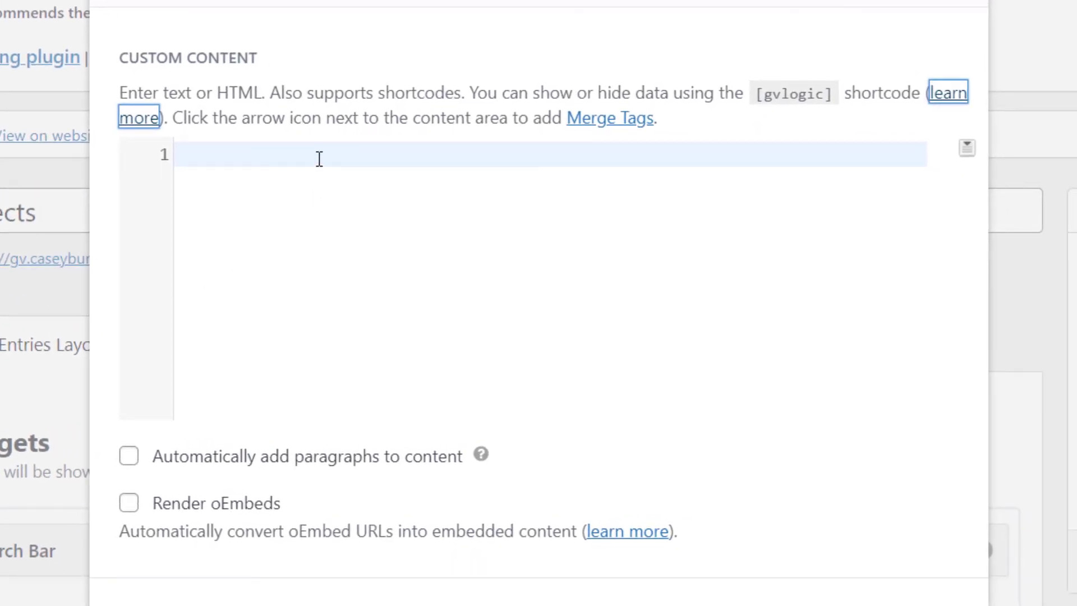
Fill the Custom Content with the Project report gravitypdf shortcode using text="Download PDF".
click(317, 155)
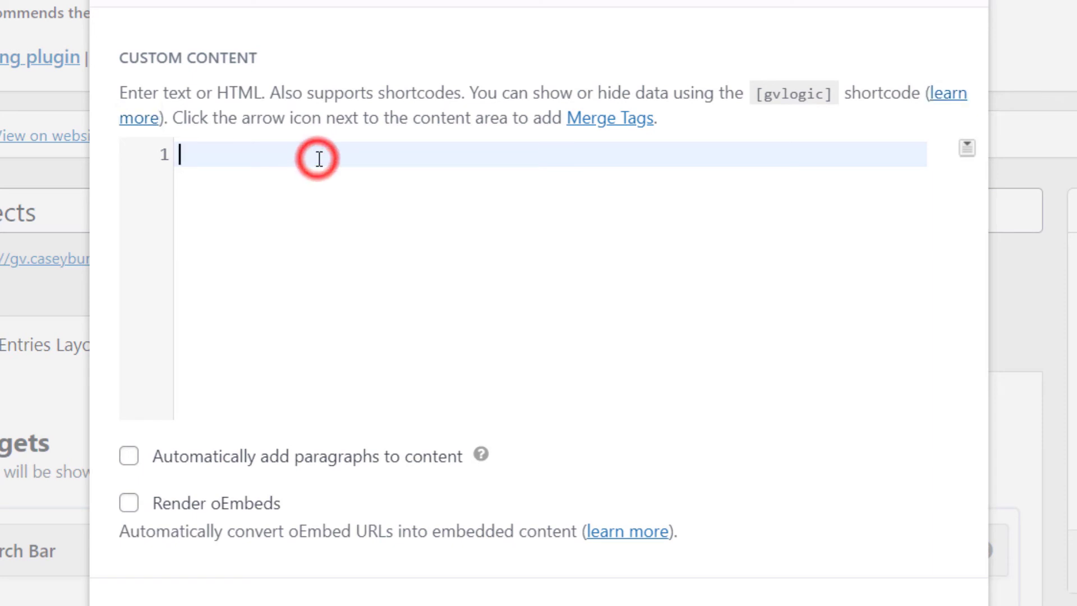
text([gravitypdf name="Project report" id="6130a7e2e683a" text="Download PDF"])
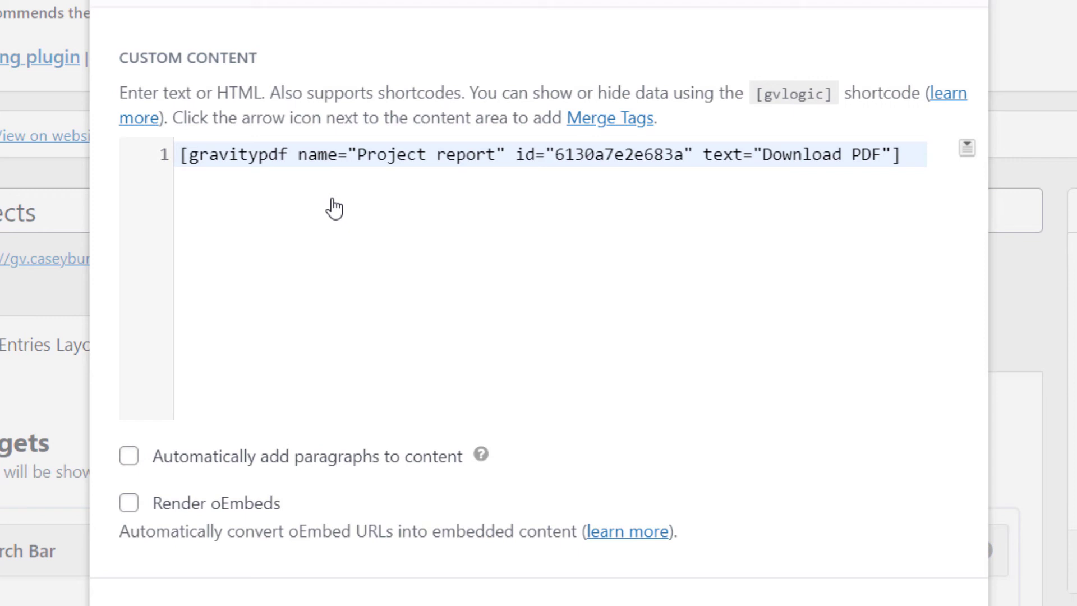
mouse_move(863, 202)
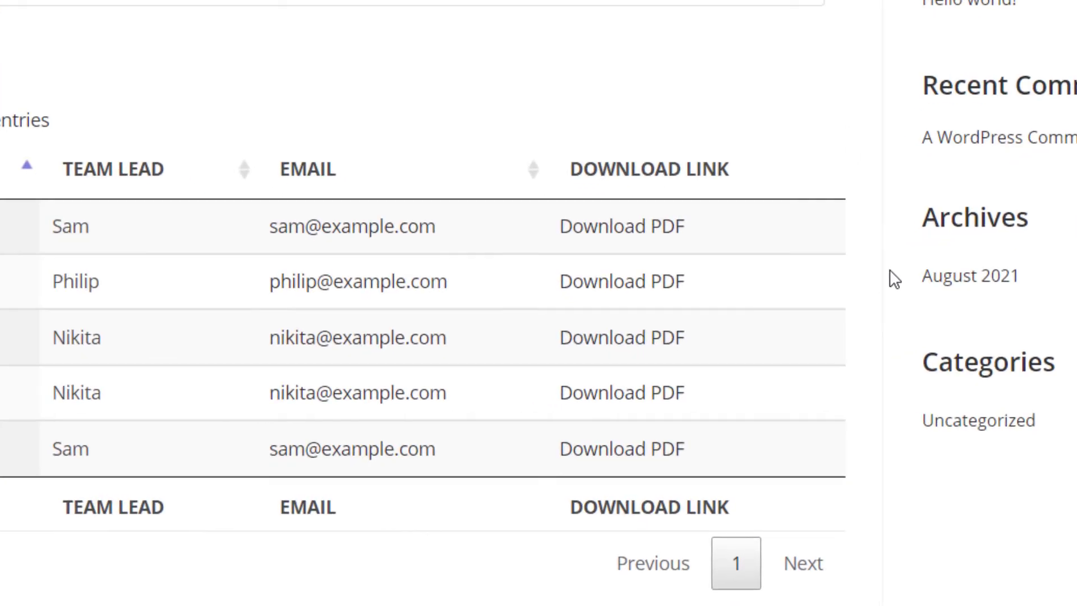
Download the PDF for Philip's Product Launch row from the front-end table and open it.
scroll(down, 3)
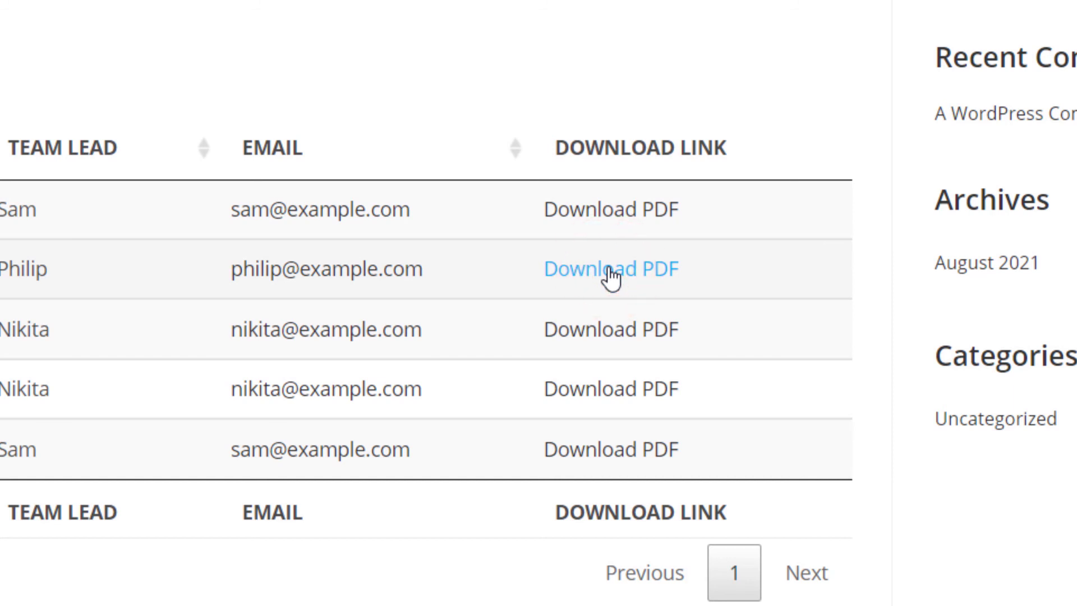
click(610, 268)
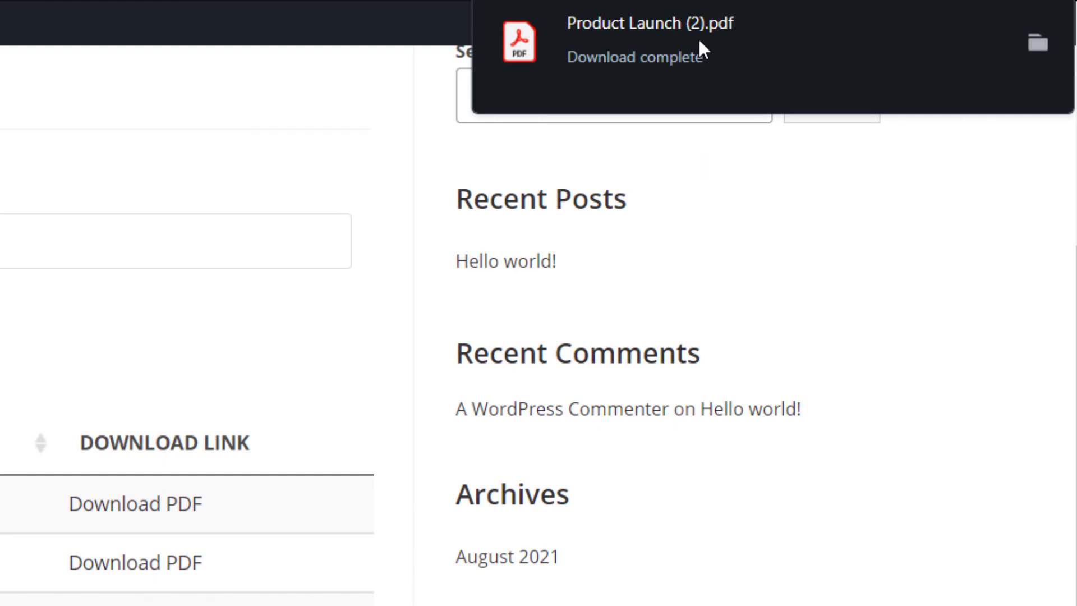
click(638, 38)
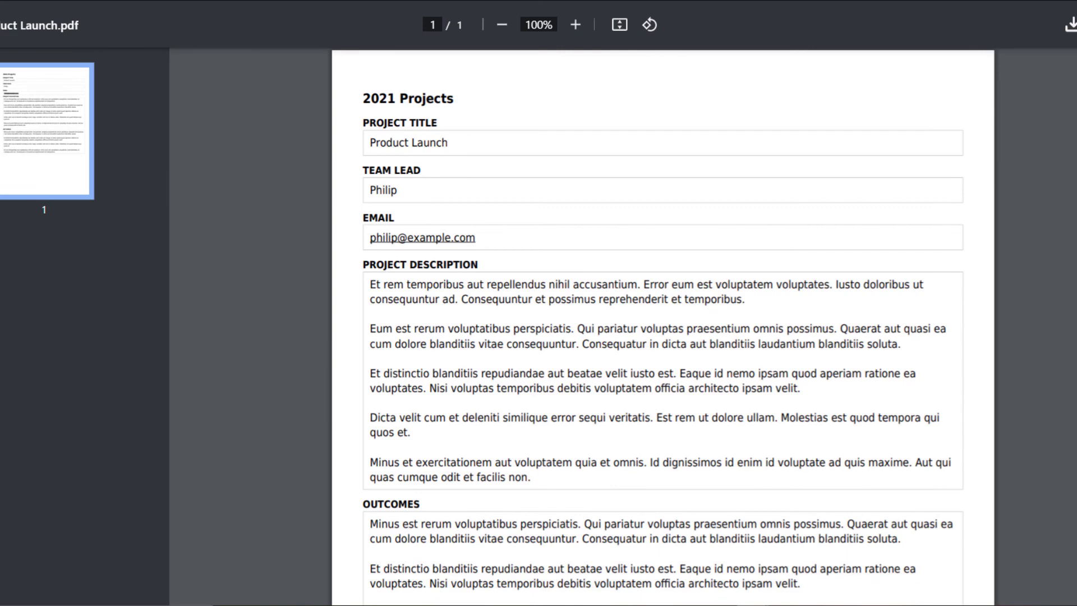
Scroll the Product Launch report to read the description and outcomes.
scroll(down, 3)
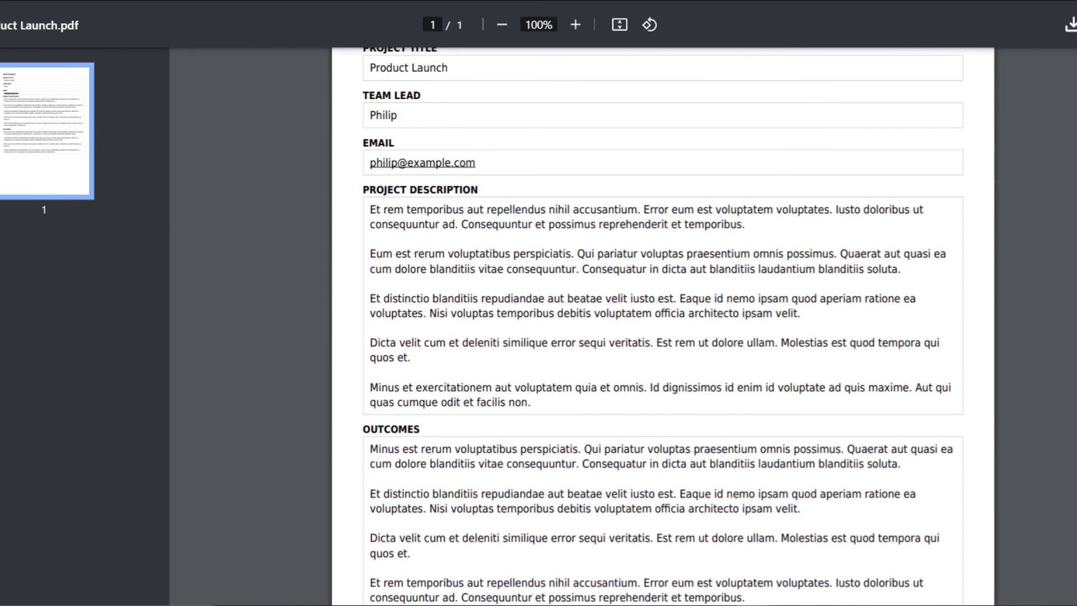
scroll(down, 3)
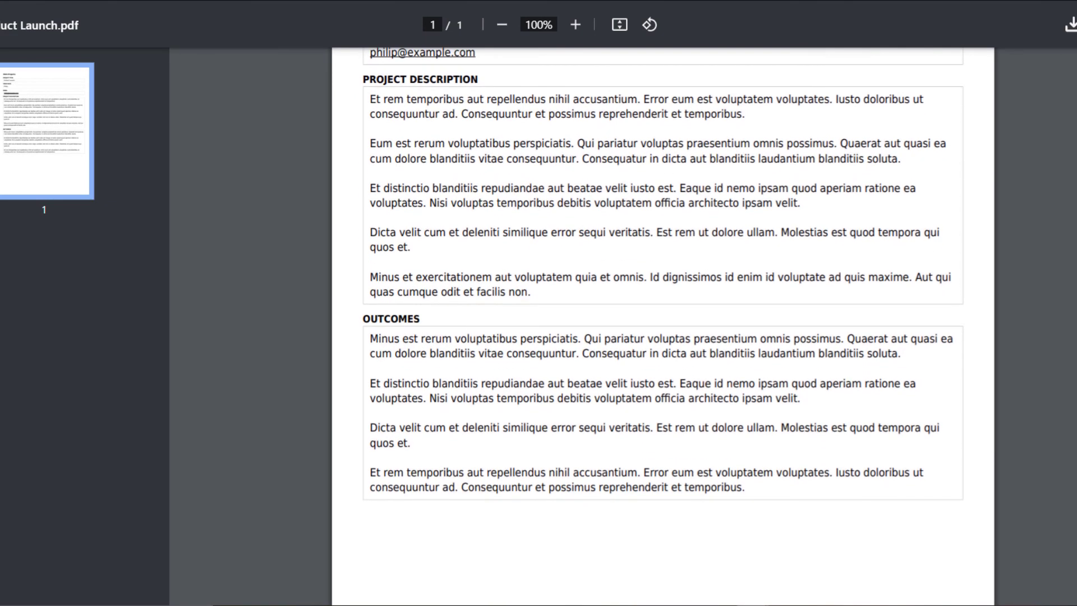